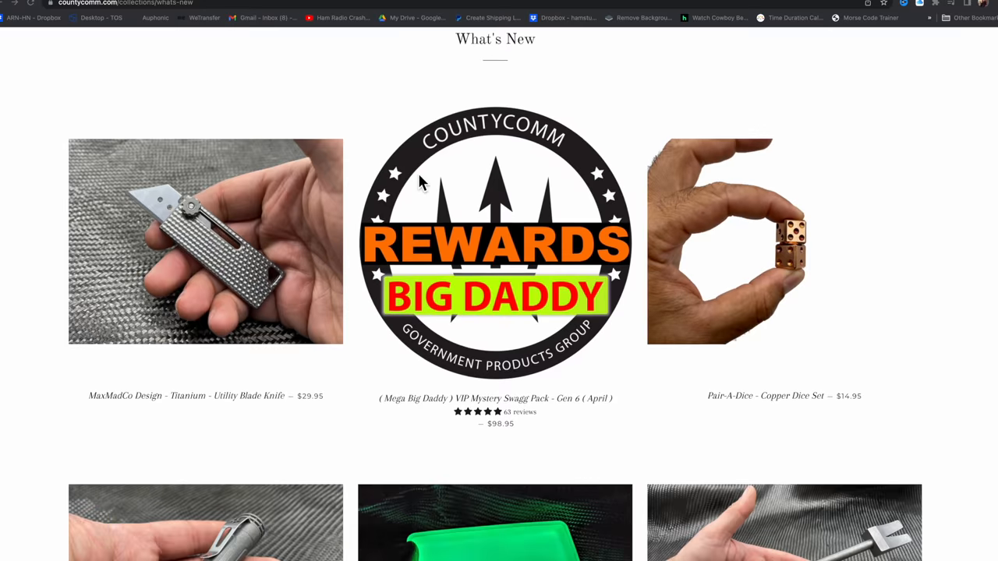
pyautogui.scroll(-3)
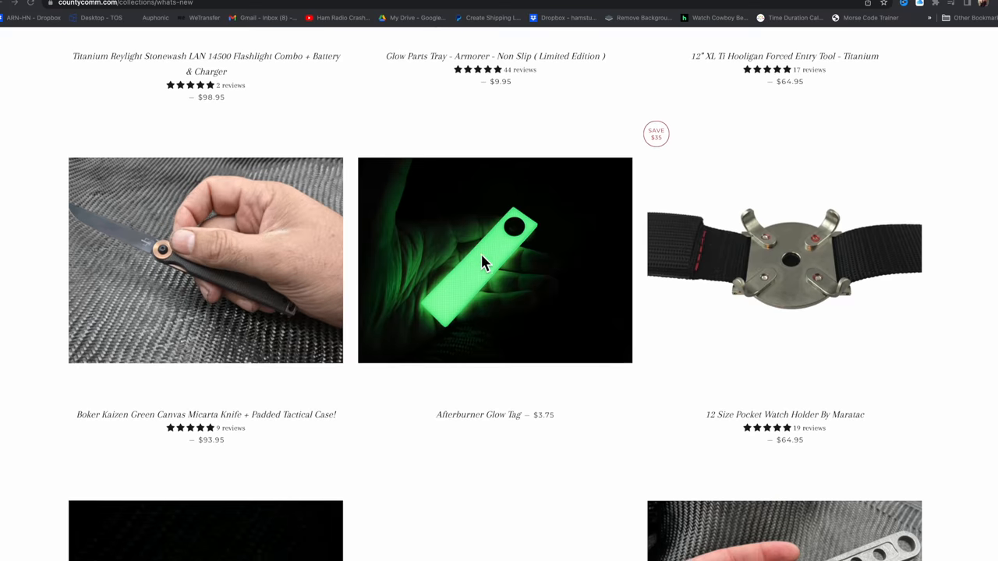
pyautogui.scroll(-3)
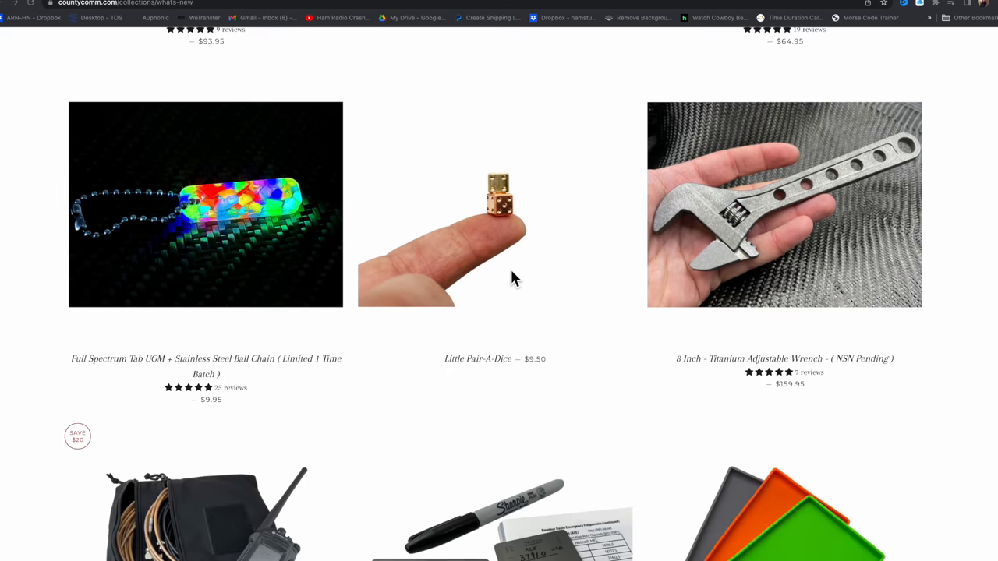
pyautogui.scroll(-3)
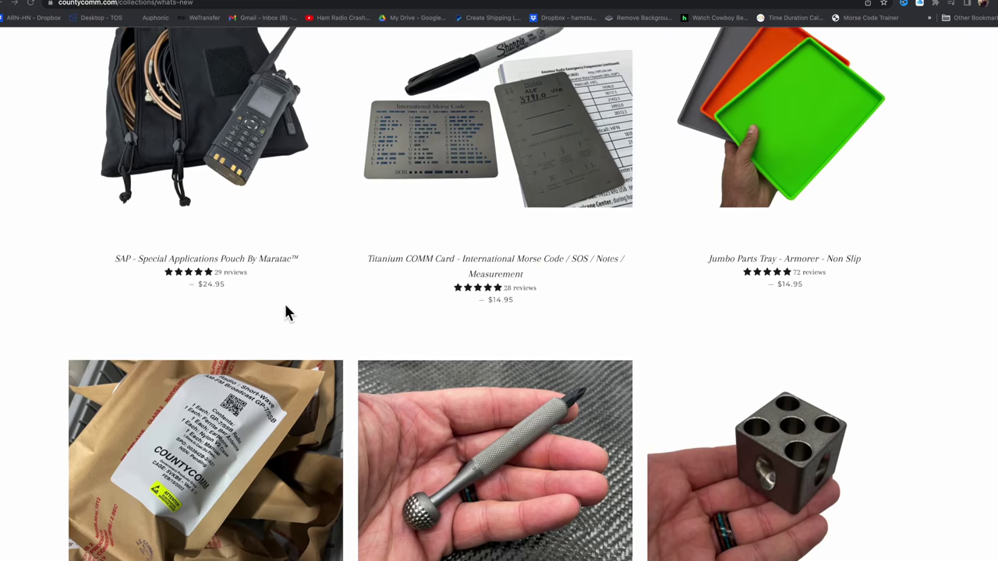
pyautogui.scroll(-3)
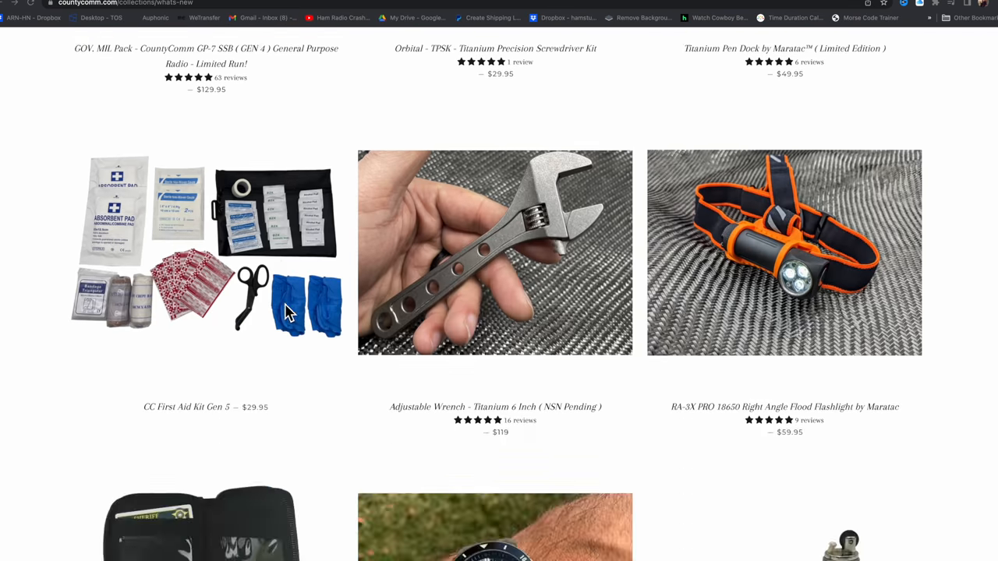